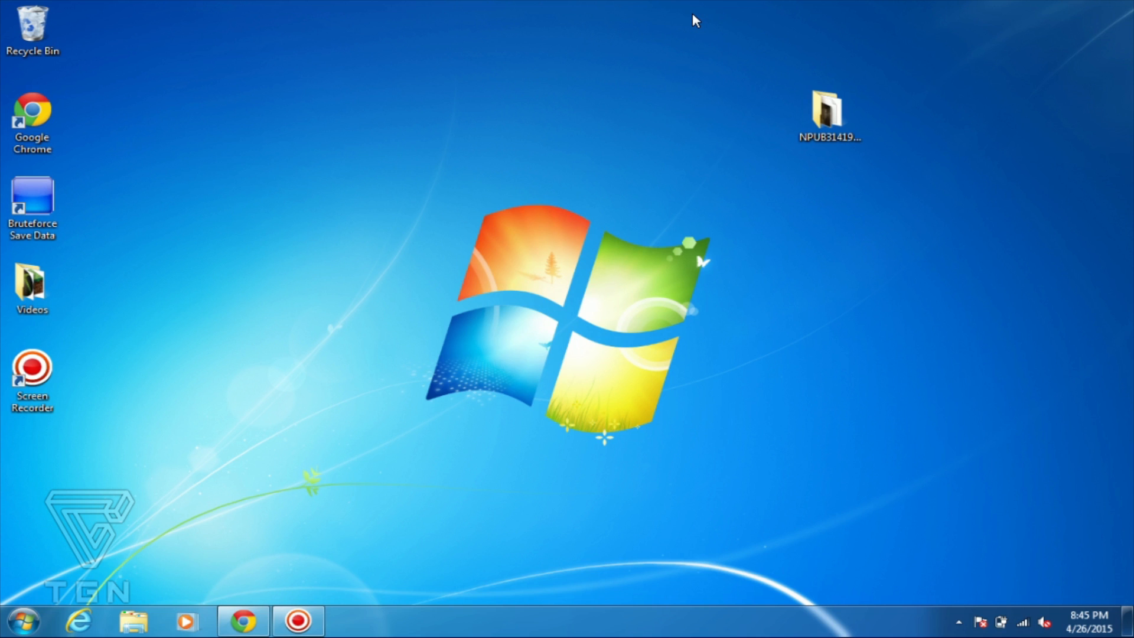
mouse_move(546, 385)
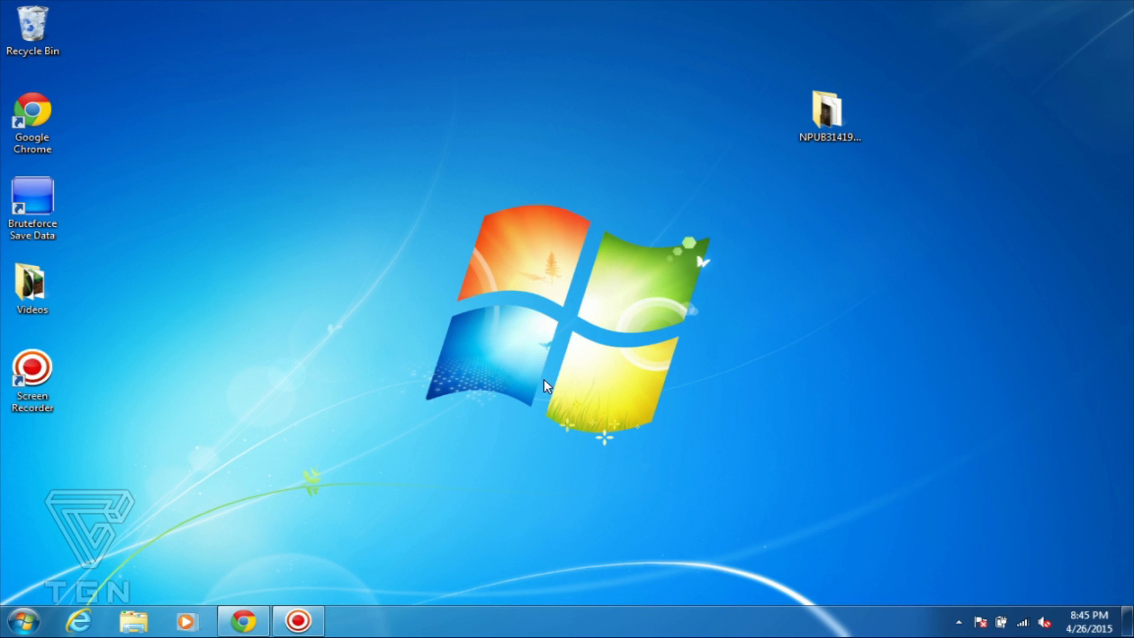
mouse_move(467, 180)
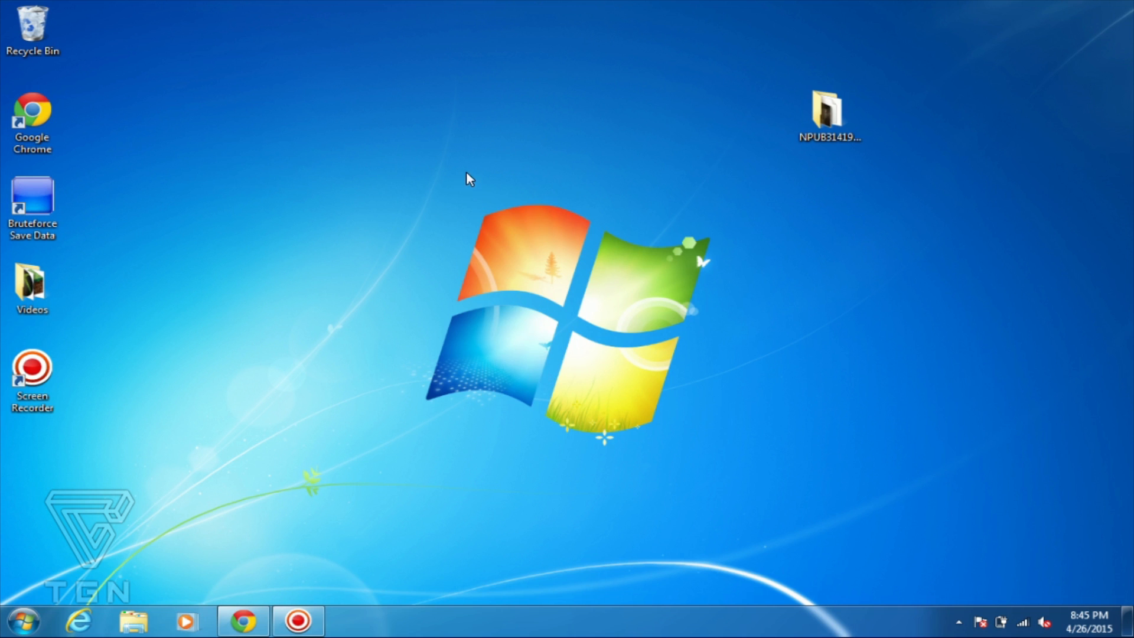
mouse_move(101, 209)
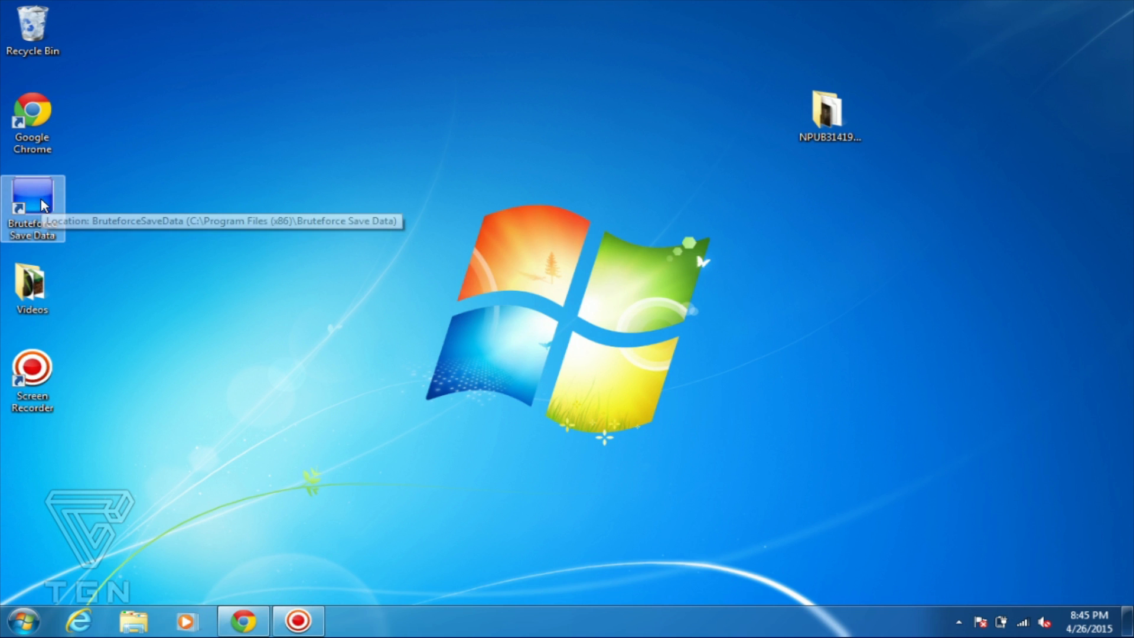
- Launch Bruteforce Save Data and shrink its window so the desktop NPUB31419 folder shows
double_click(32, 194)
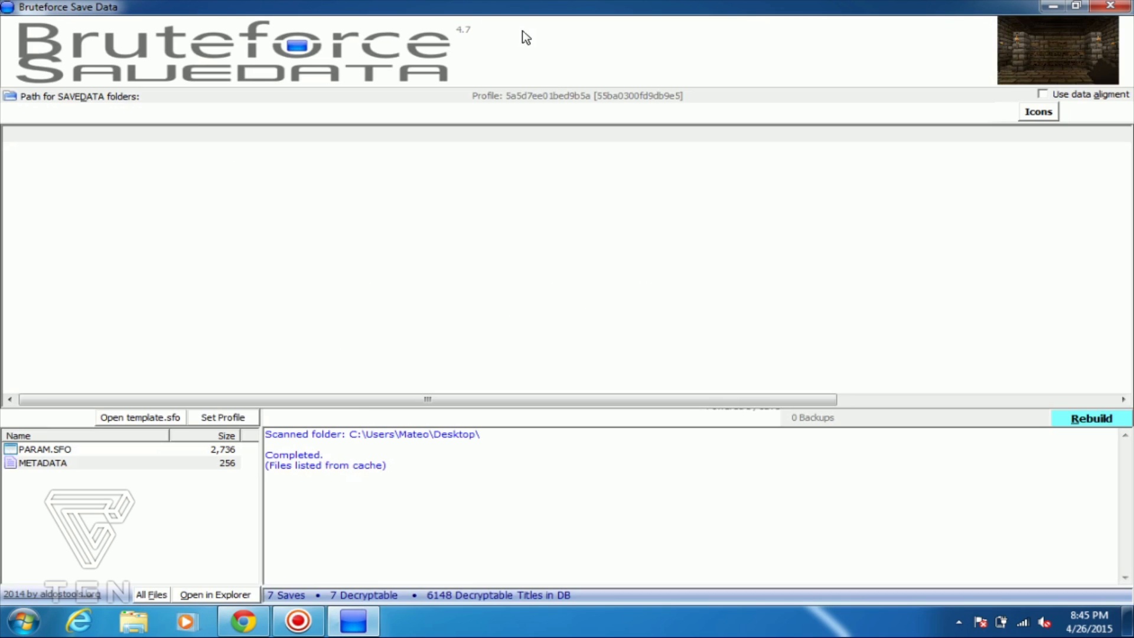
left_click(1097, 111)
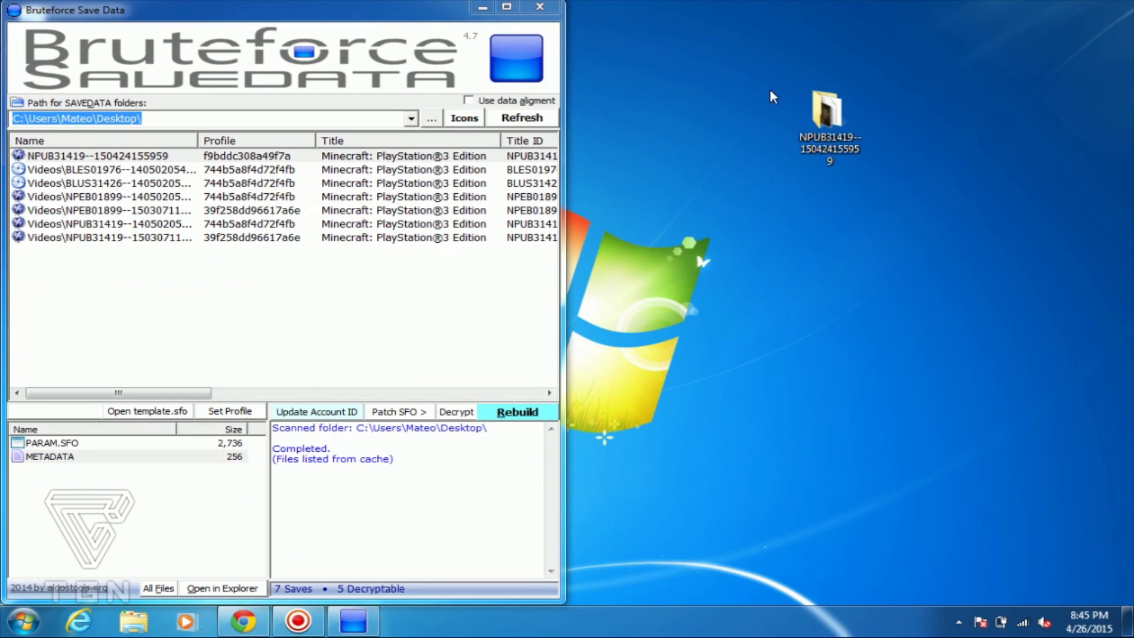
mouse_move(847, 253)
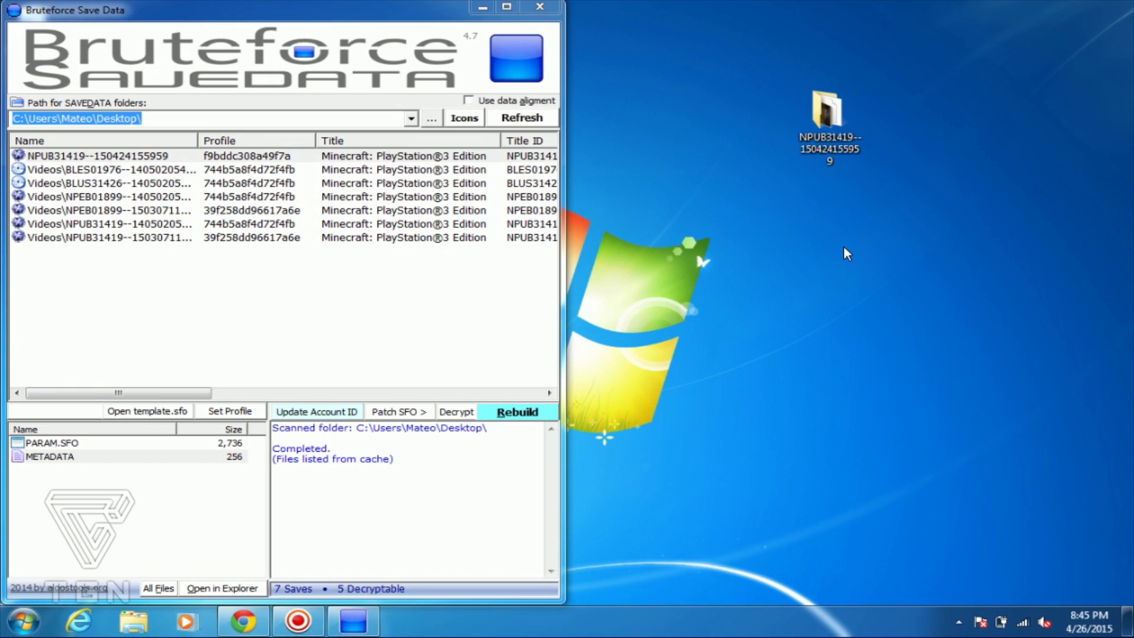
mouse_move(790, 244)
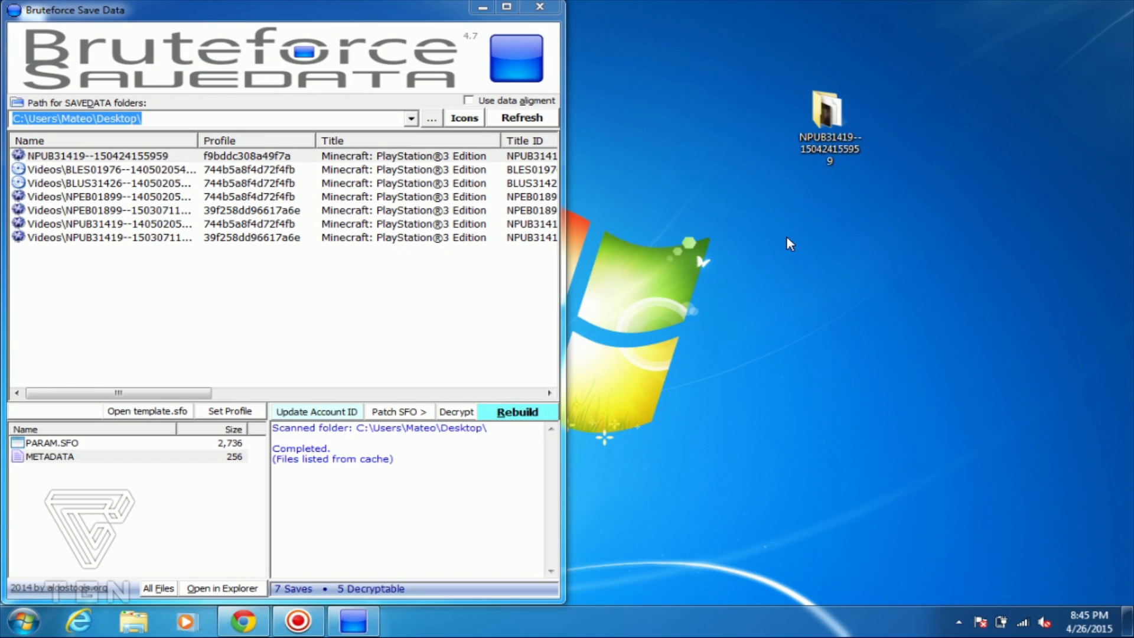
mouse_move(801, 102)
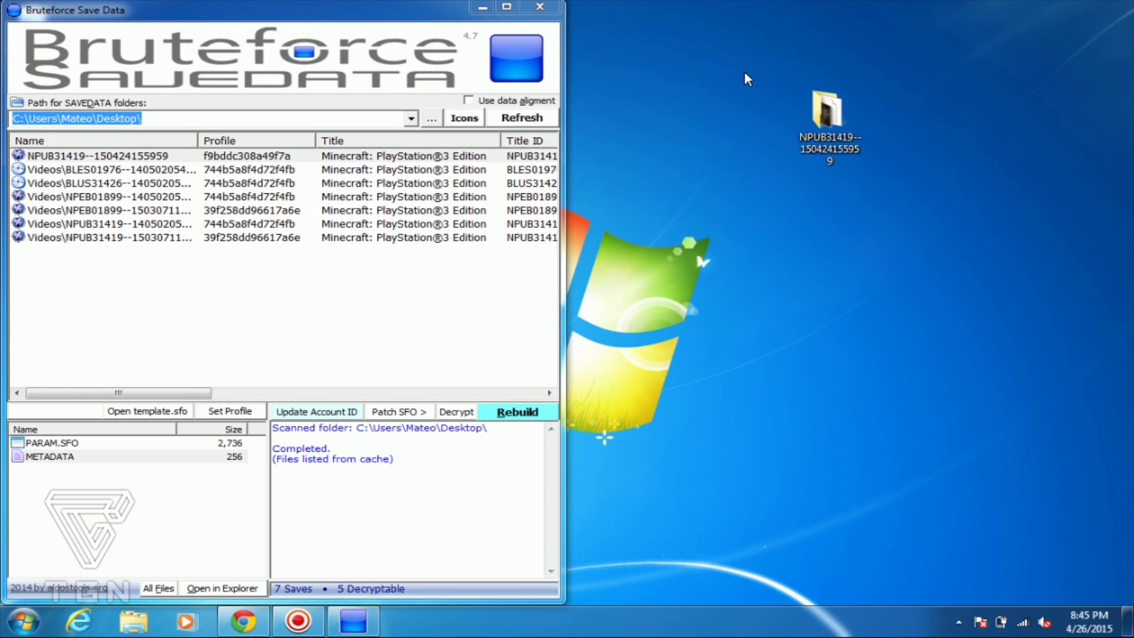
mouse_move(693, 304)
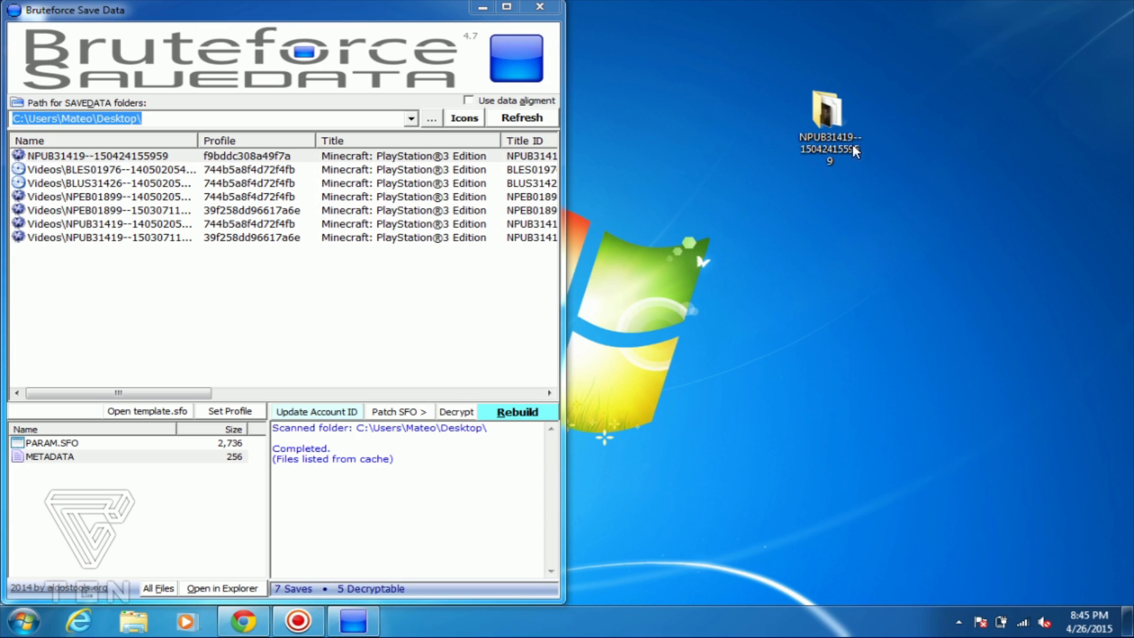
mouse_move(876, 154)
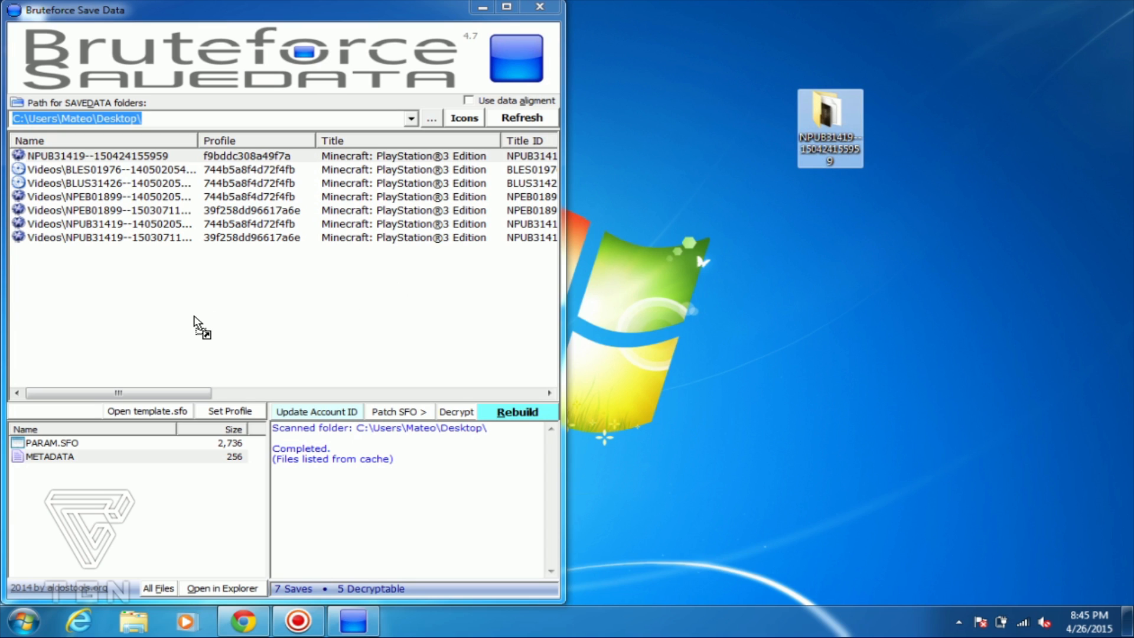
mouse_move(140, 282)
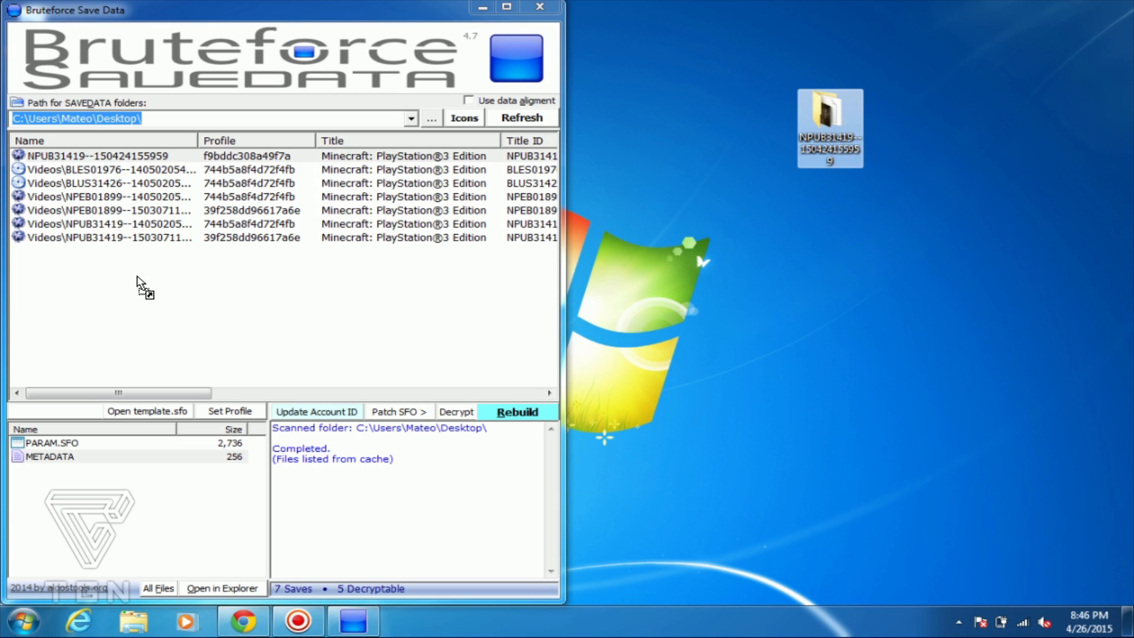
- Decrypt all files of the NPUB31419 Minecraft save, confirming the METADATA file, and select it
left_click(521, 117)
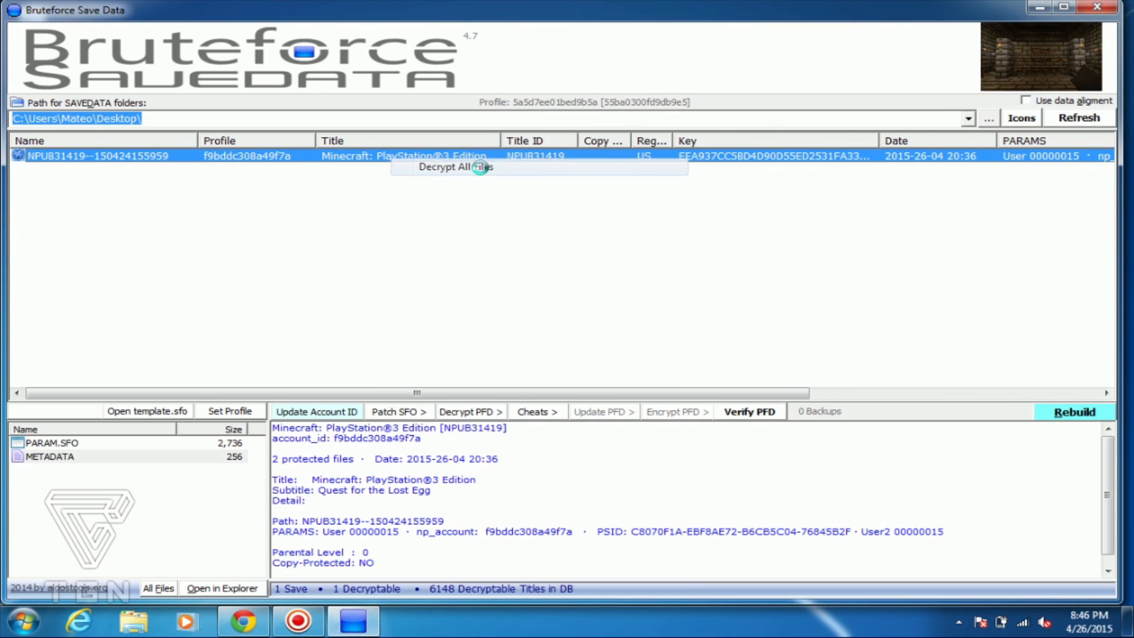
left_click(455, 167)
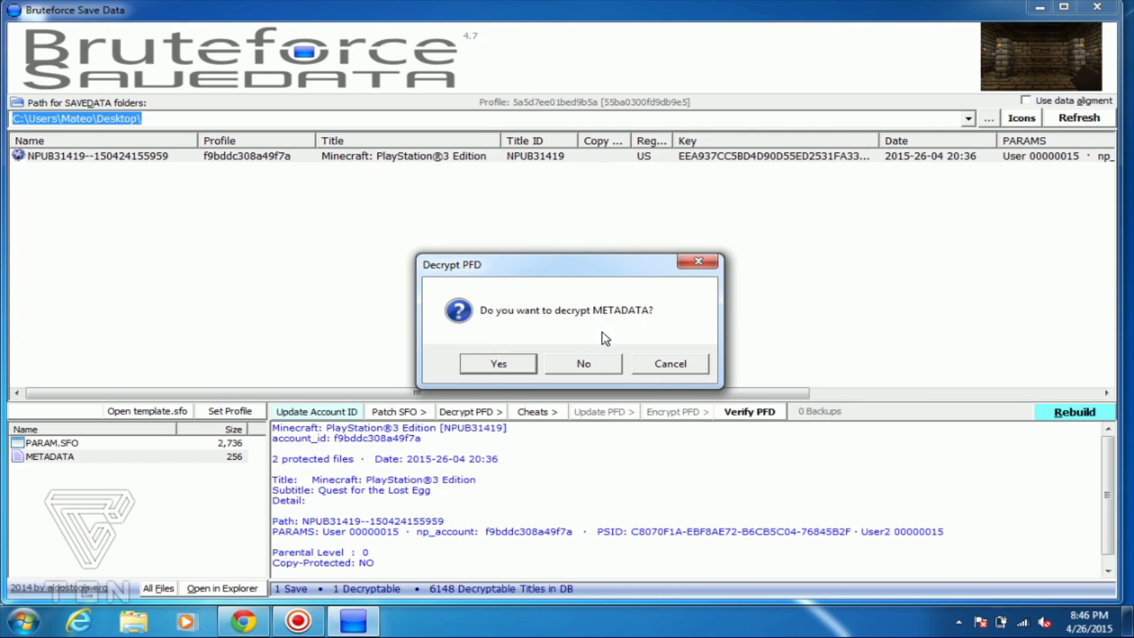
mouse_move(503, 365)
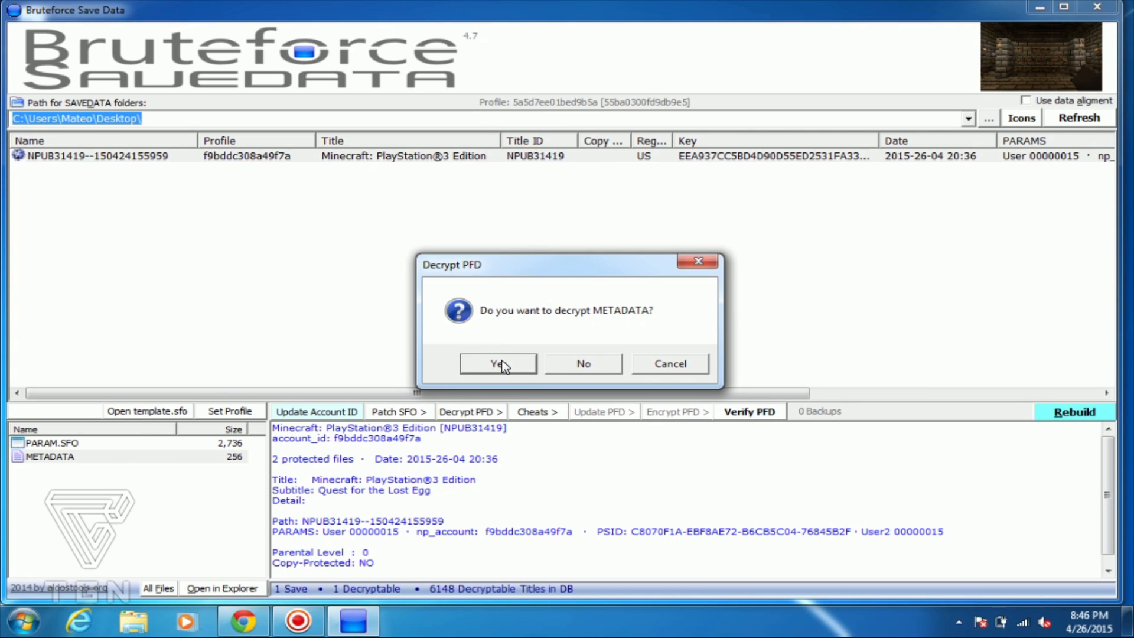
left_click(497, 363)
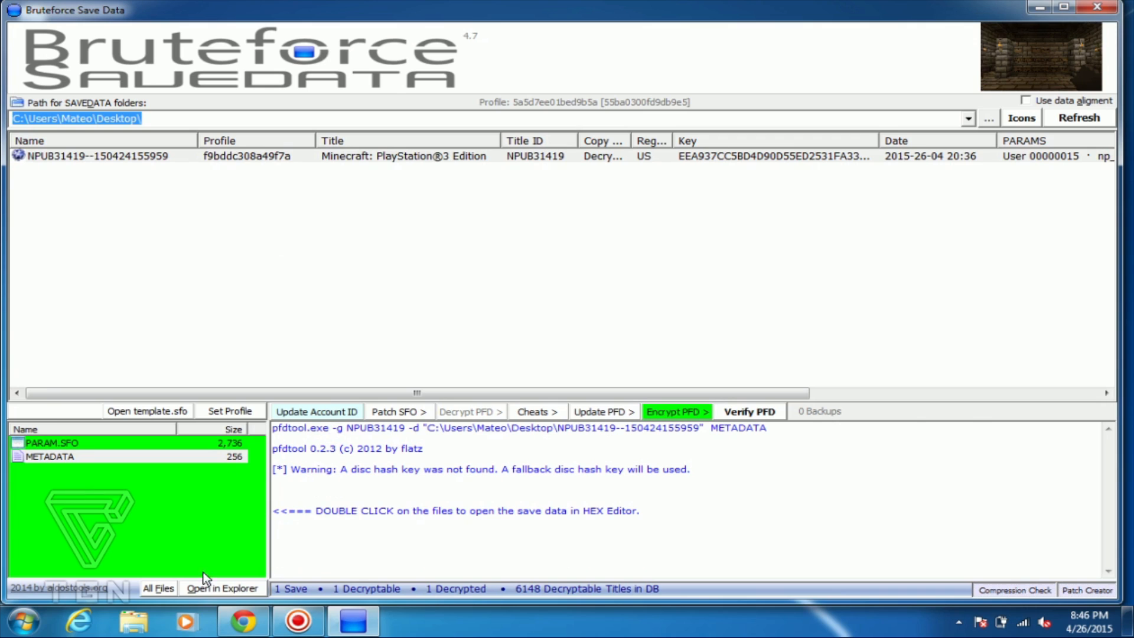
mouse_move(296, 163)
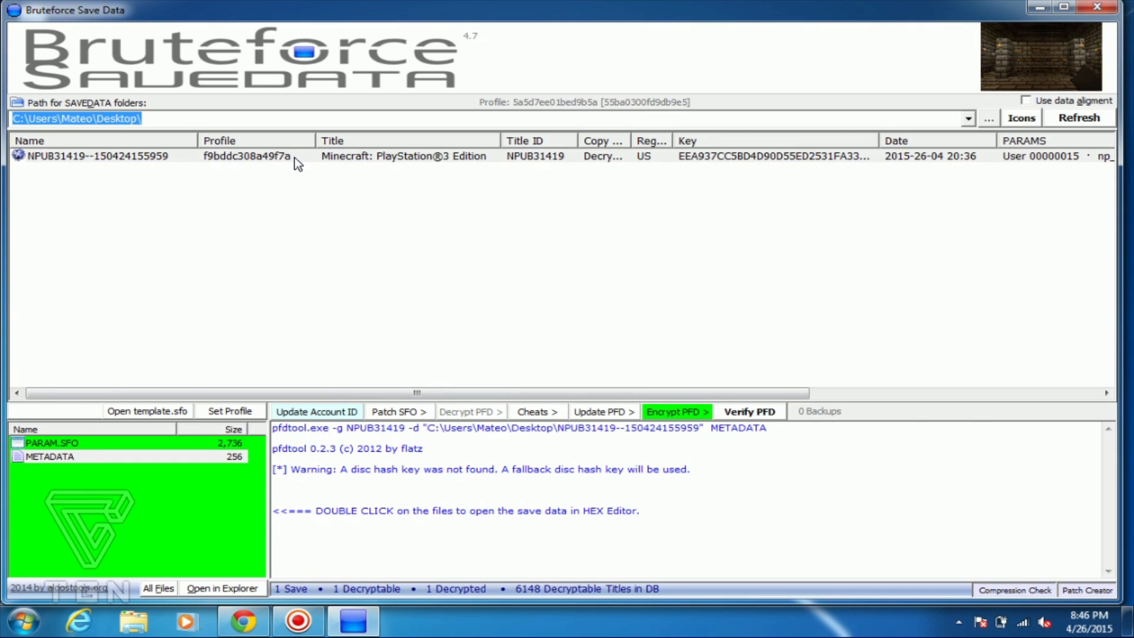
left_click(98, 155)
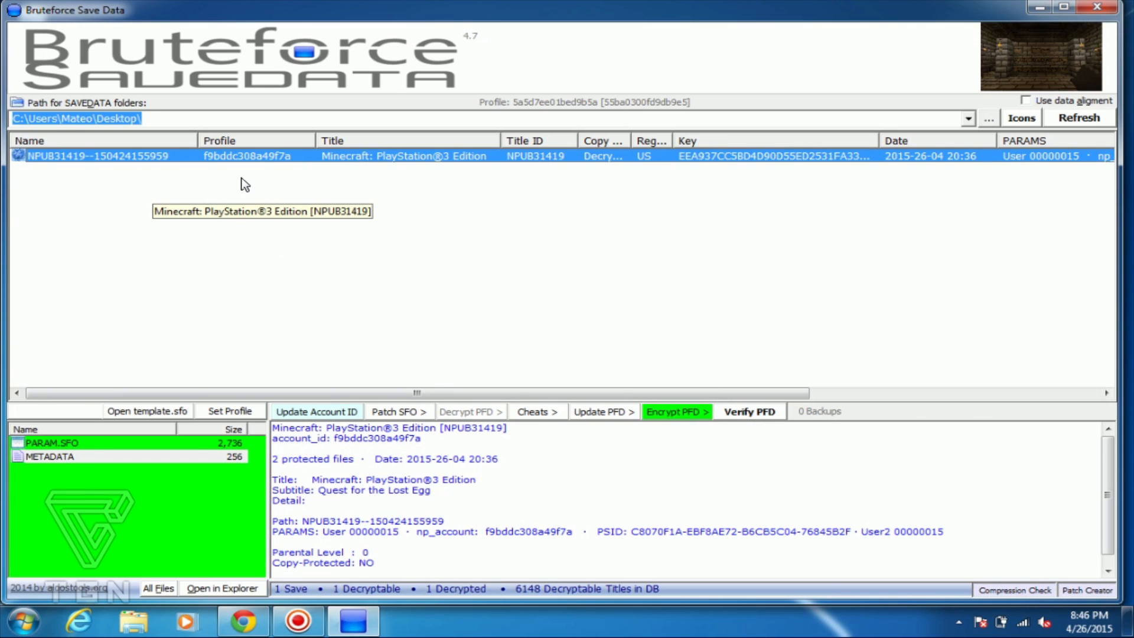
mouse_move(266, 159)
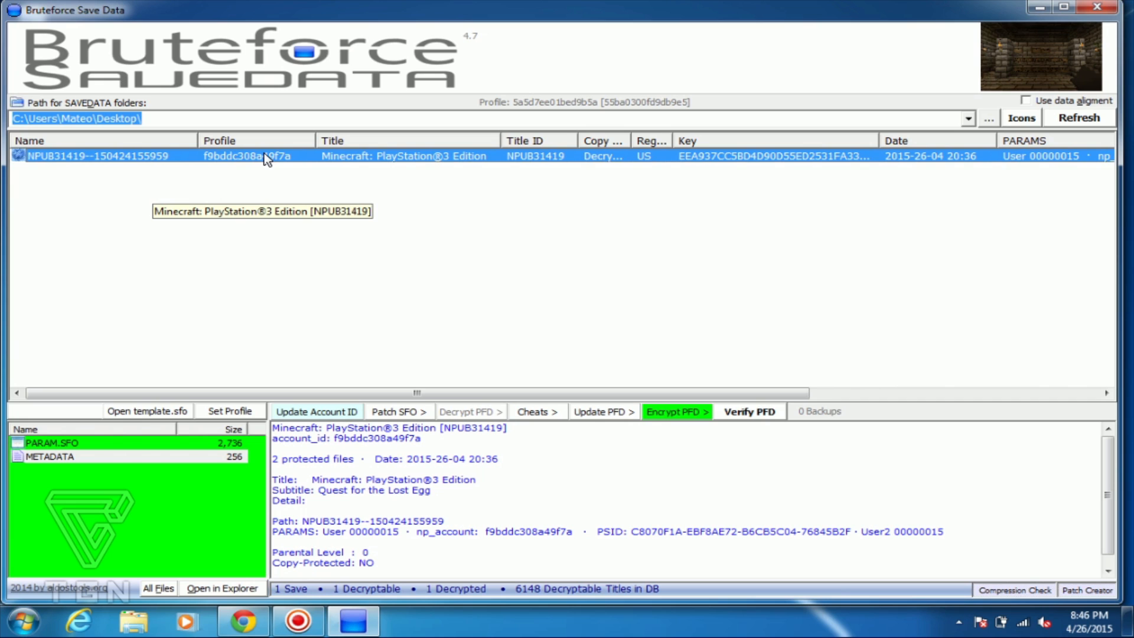
- Change the save's title ID to BLUS31426 via Change Title ID/Region, creating a copy
right_click(268, 156)
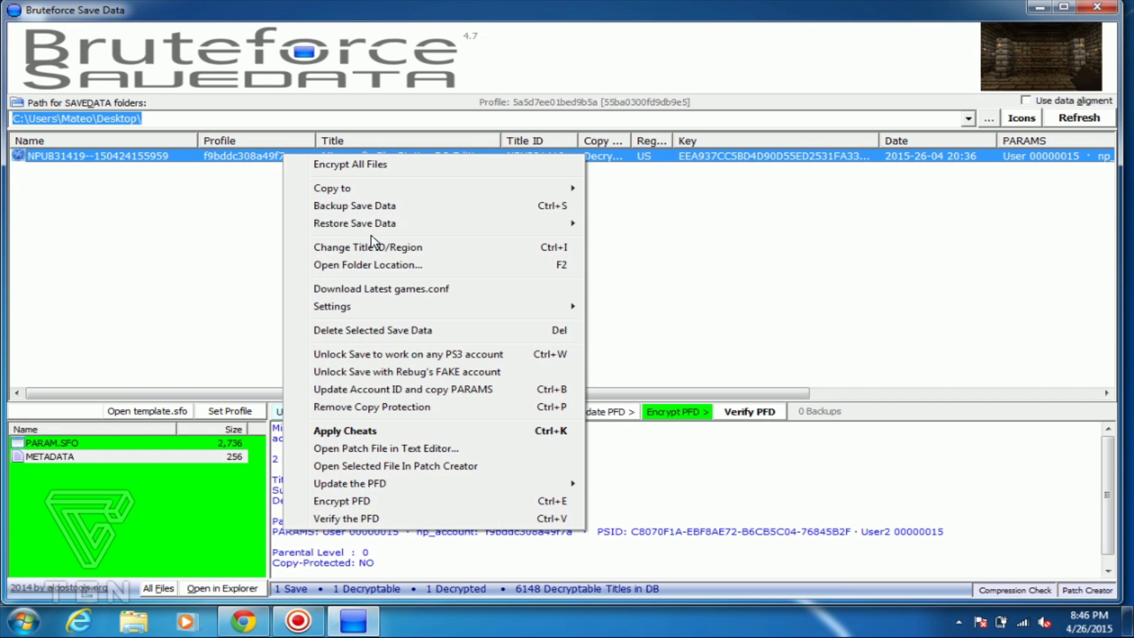
left_click(367, 247)
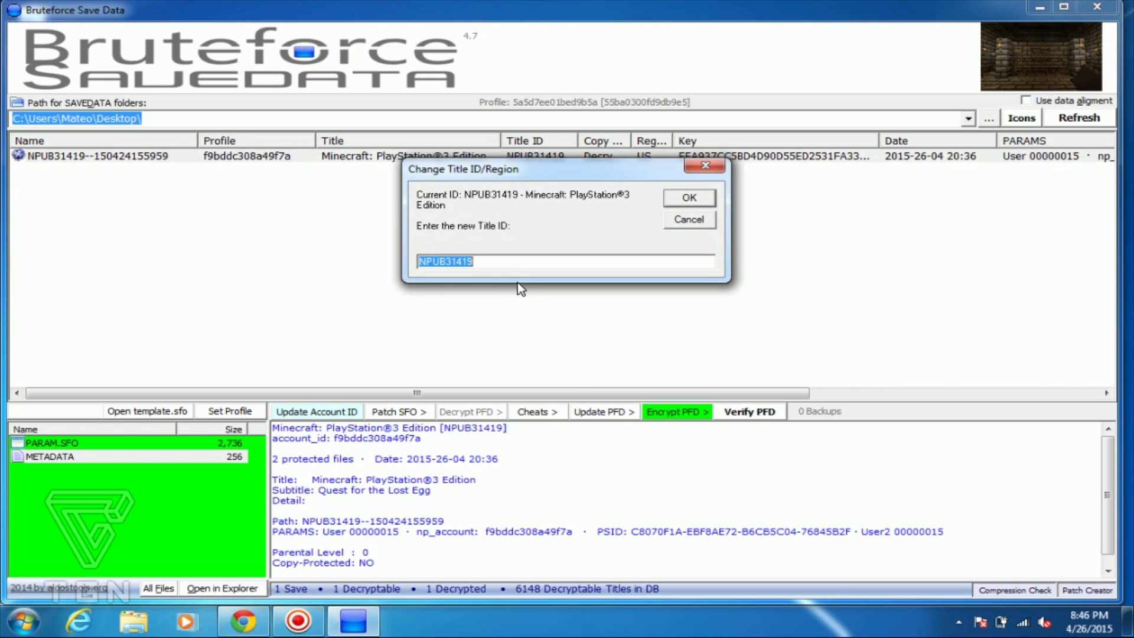
type("B")
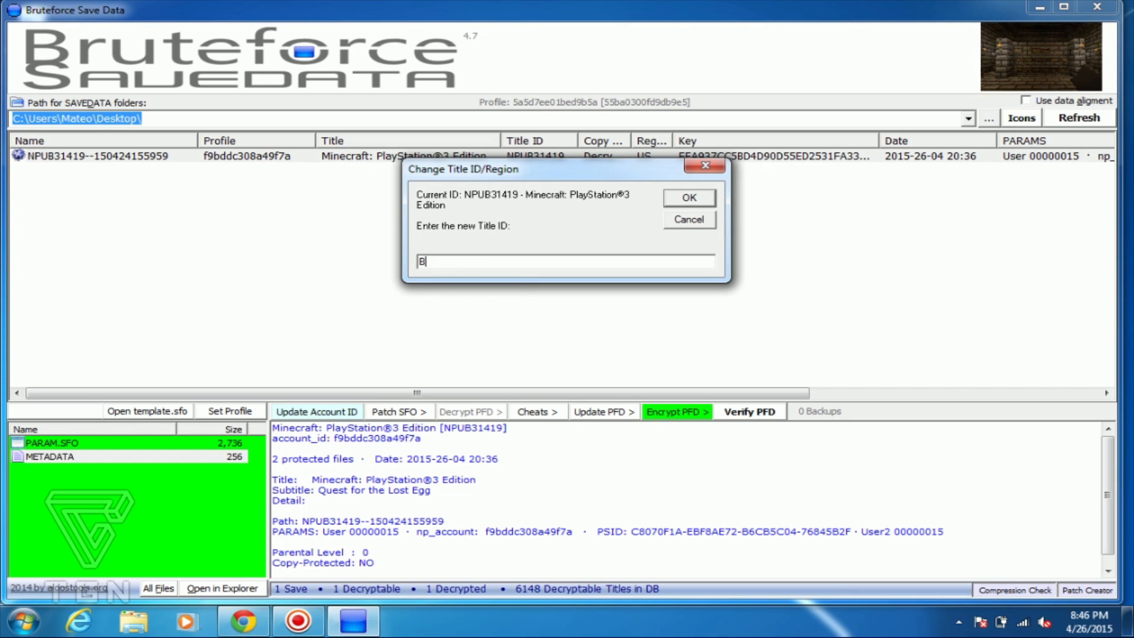
type("LUS312")
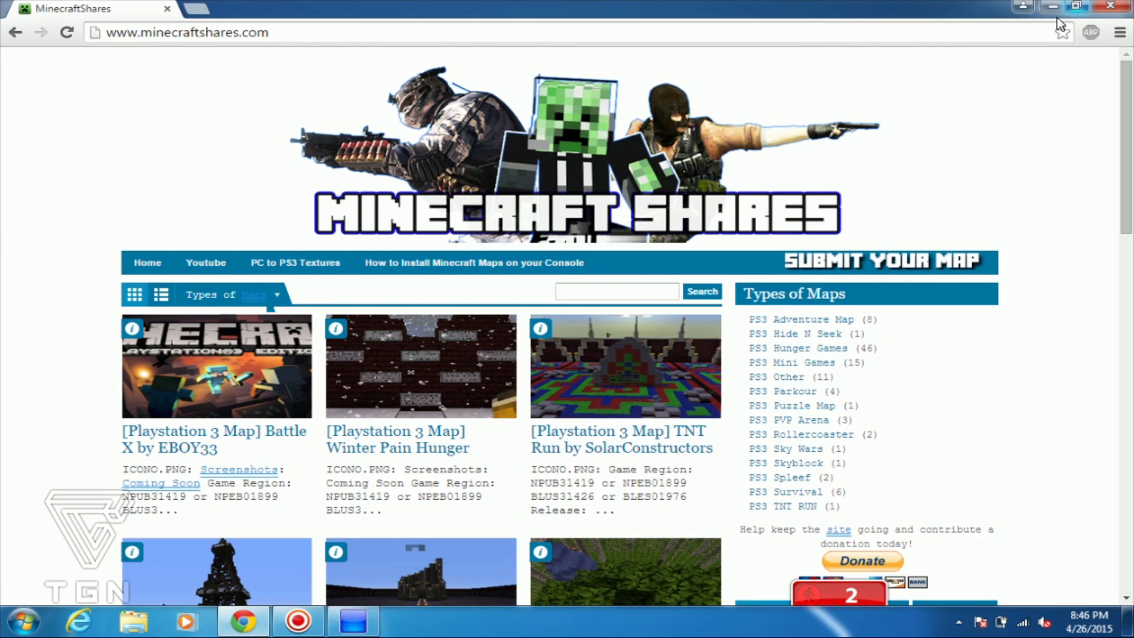
mouse_move(1053, 7)
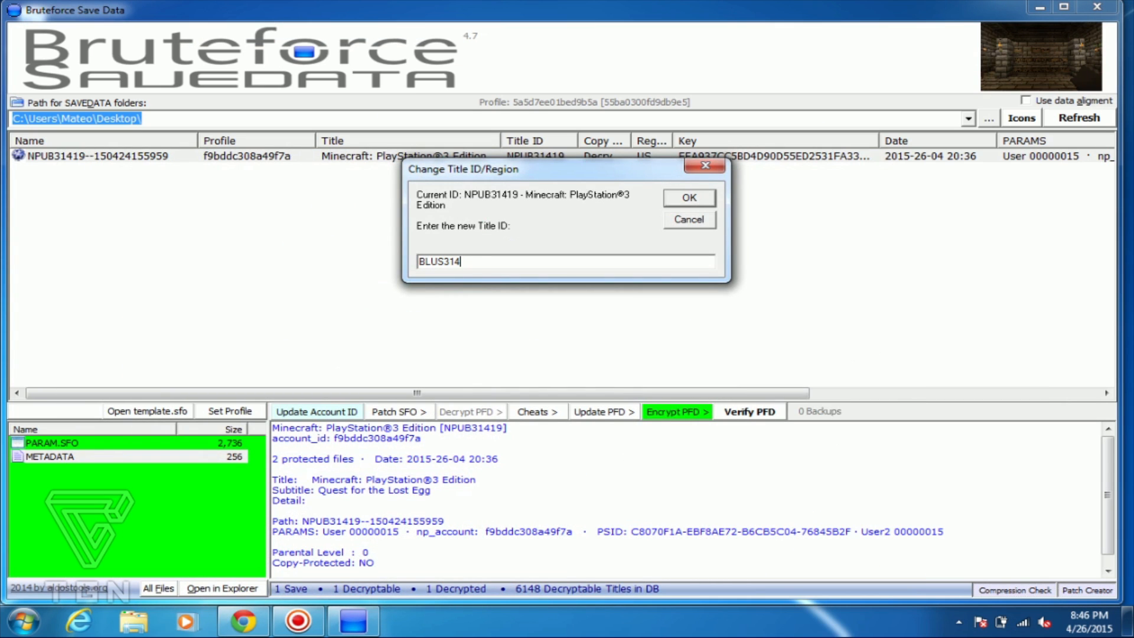
type("26")
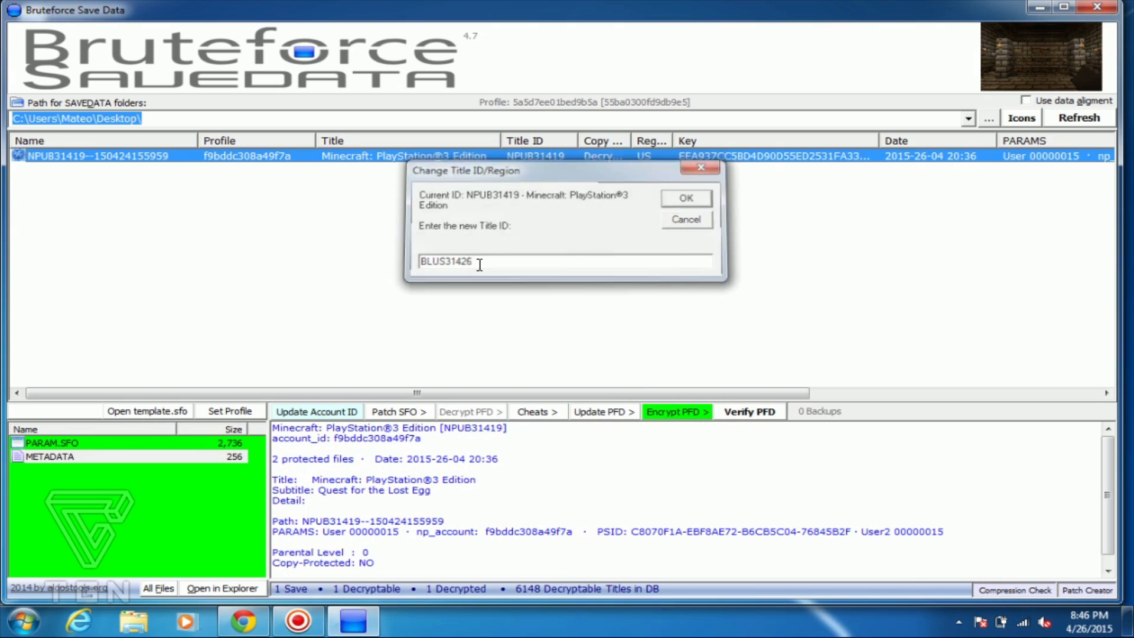
left_click(685, 197)
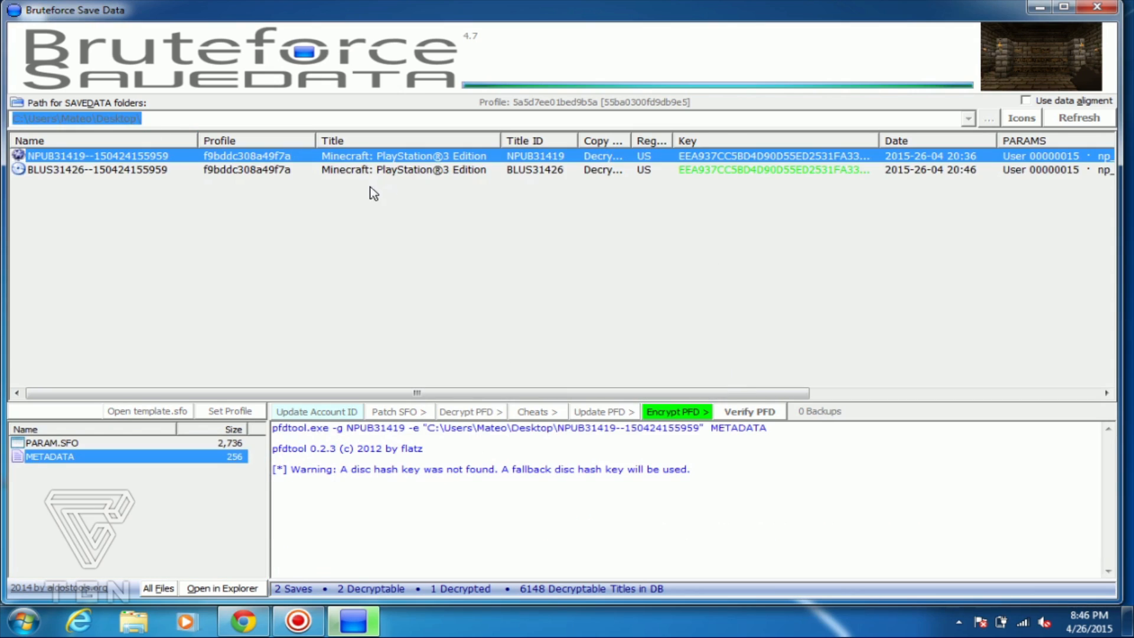
- Encrypt the BLUS31426 save's files with Encrypt PFD and reselect the save
left_click(675, 411)
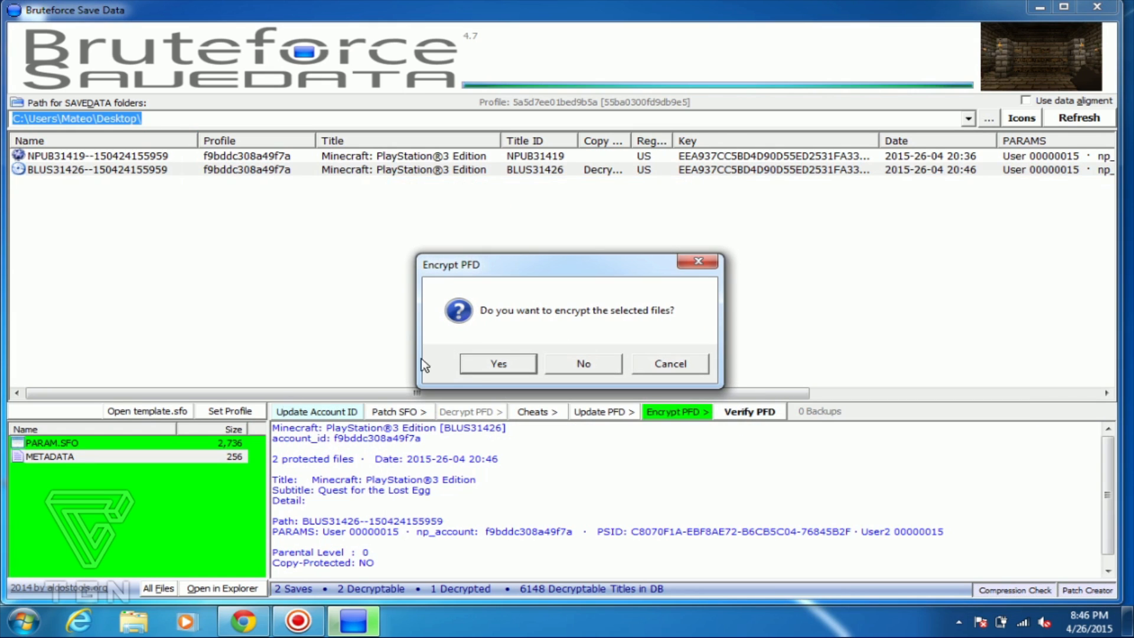
left_click(498, 363)
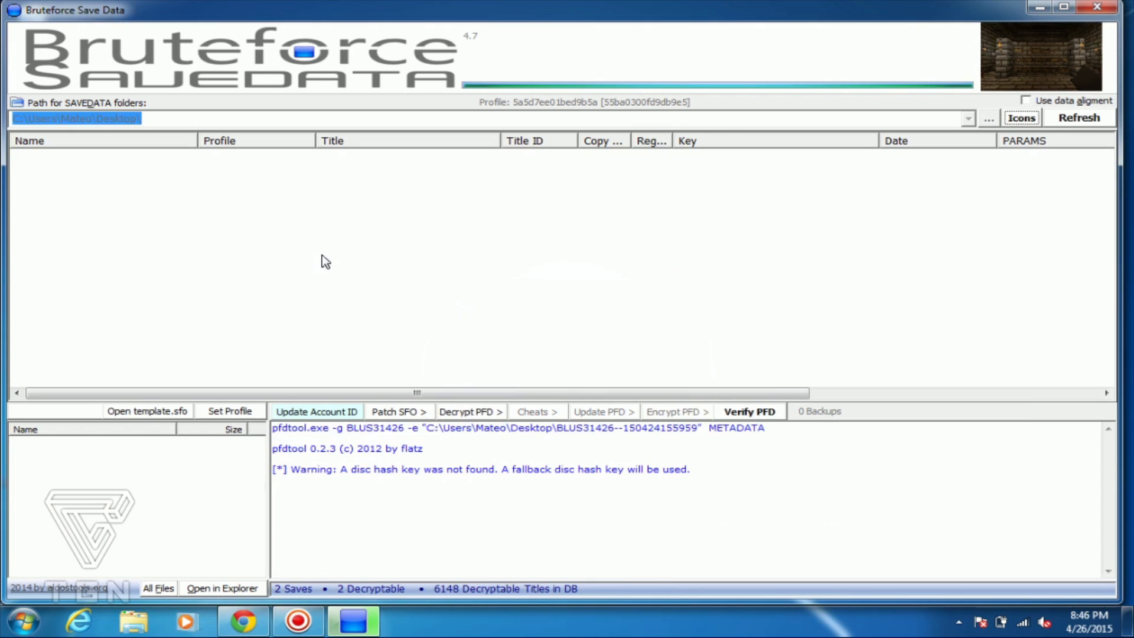
left_click(95, 169)
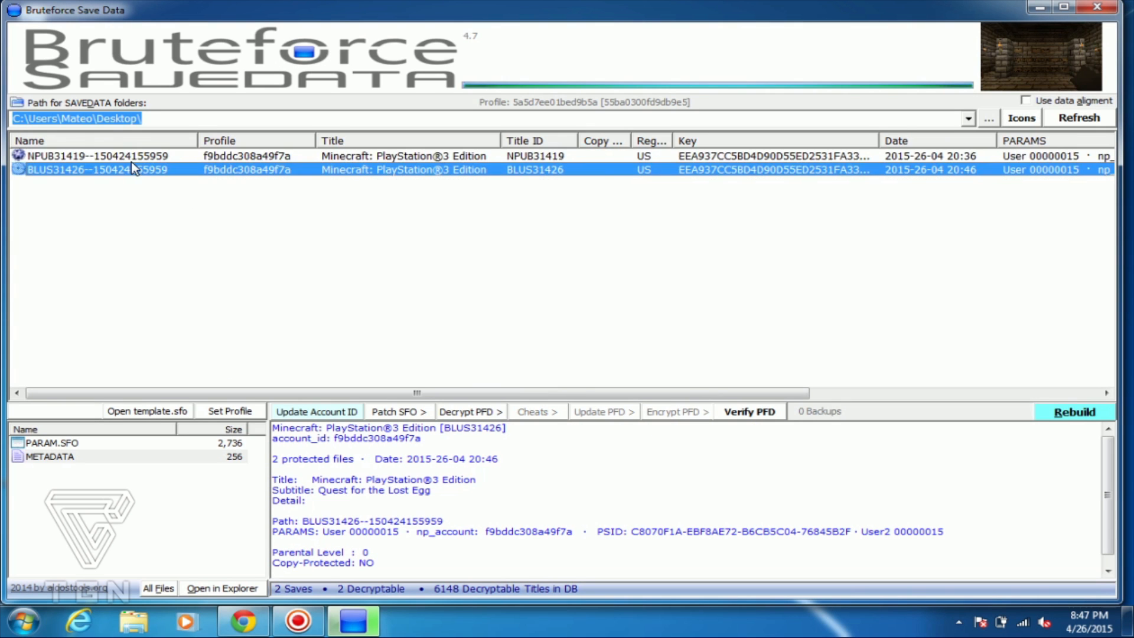
left_click(101, 156)
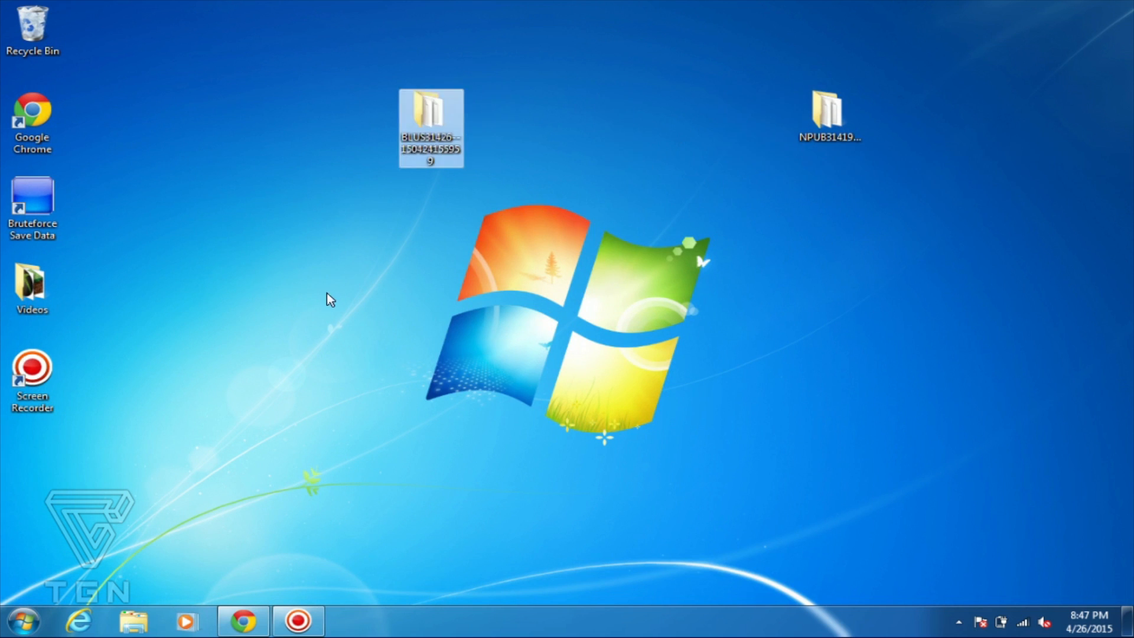
- Create a PS3 folder with a SAVEDATA subfolder on the desktop for the BLUS31426 save
right_click(328, 299)
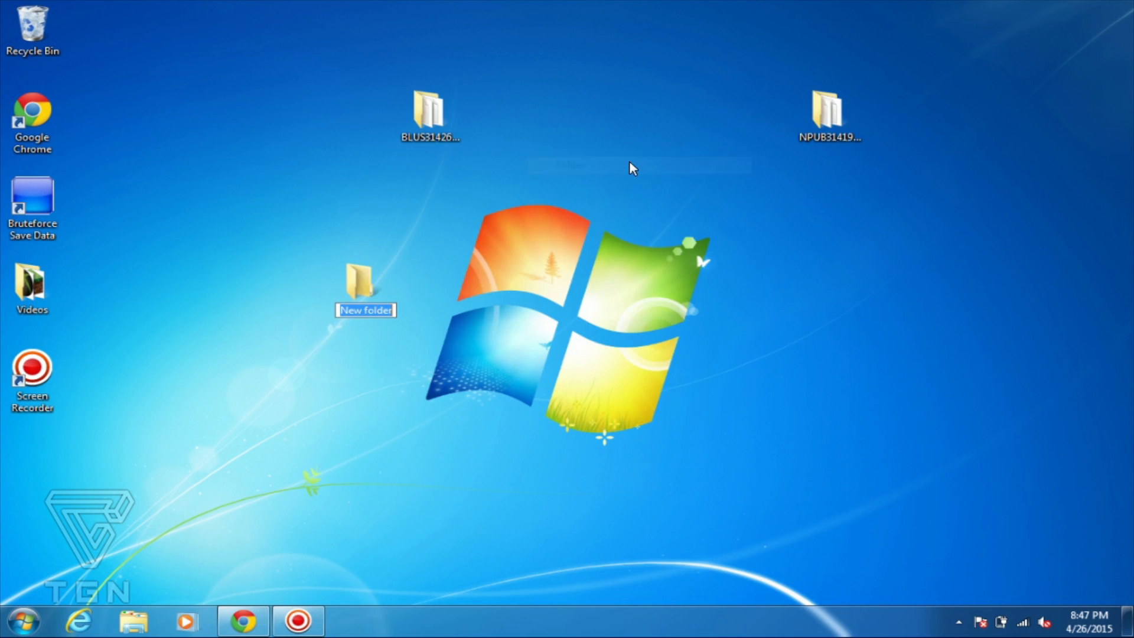
type("PS#")
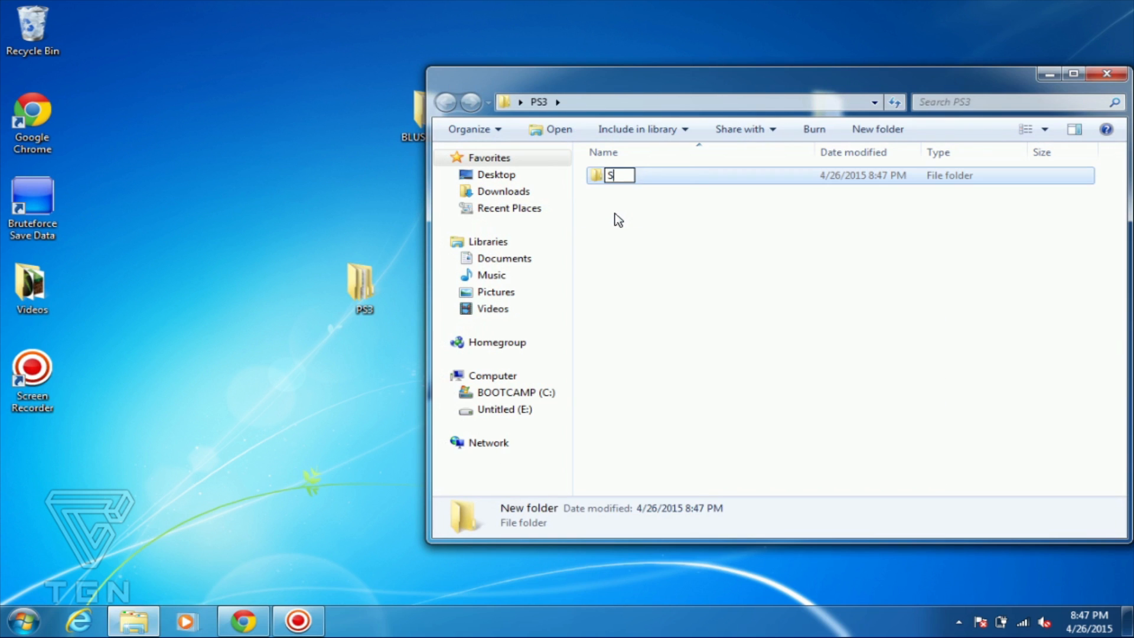
type("AVAD")
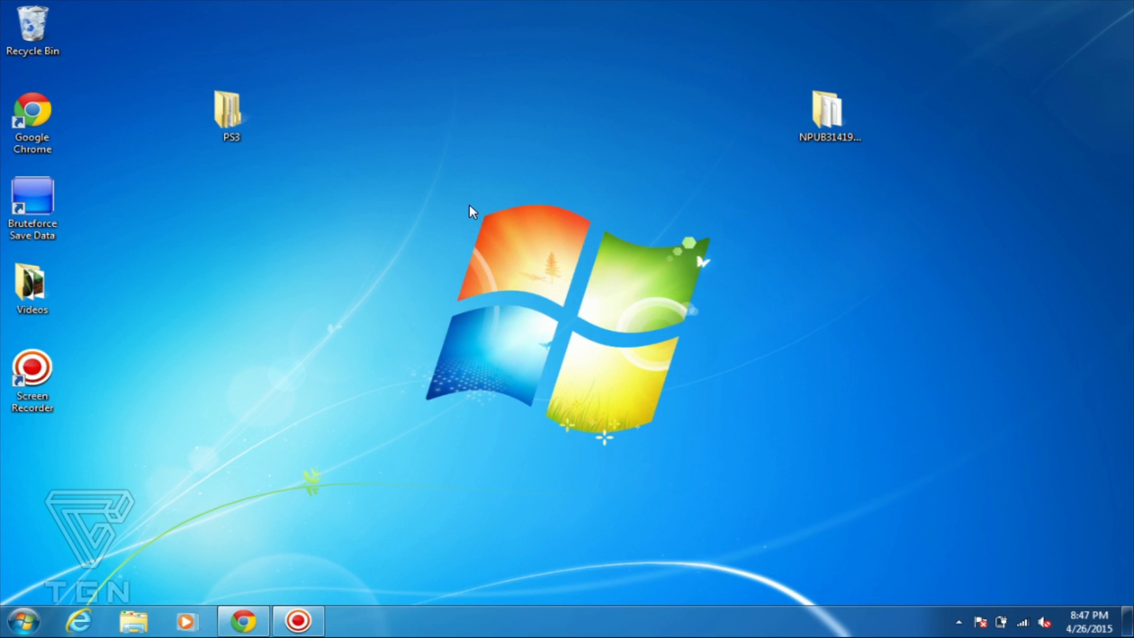
mouse_move(345, 180)
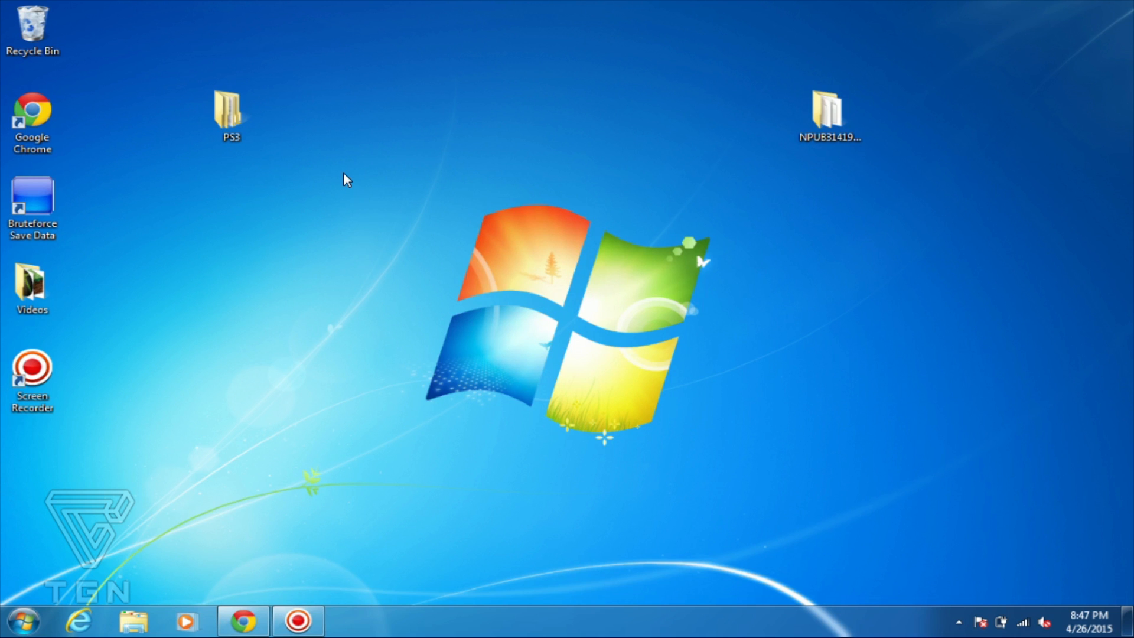
mouse_move(105, 501)
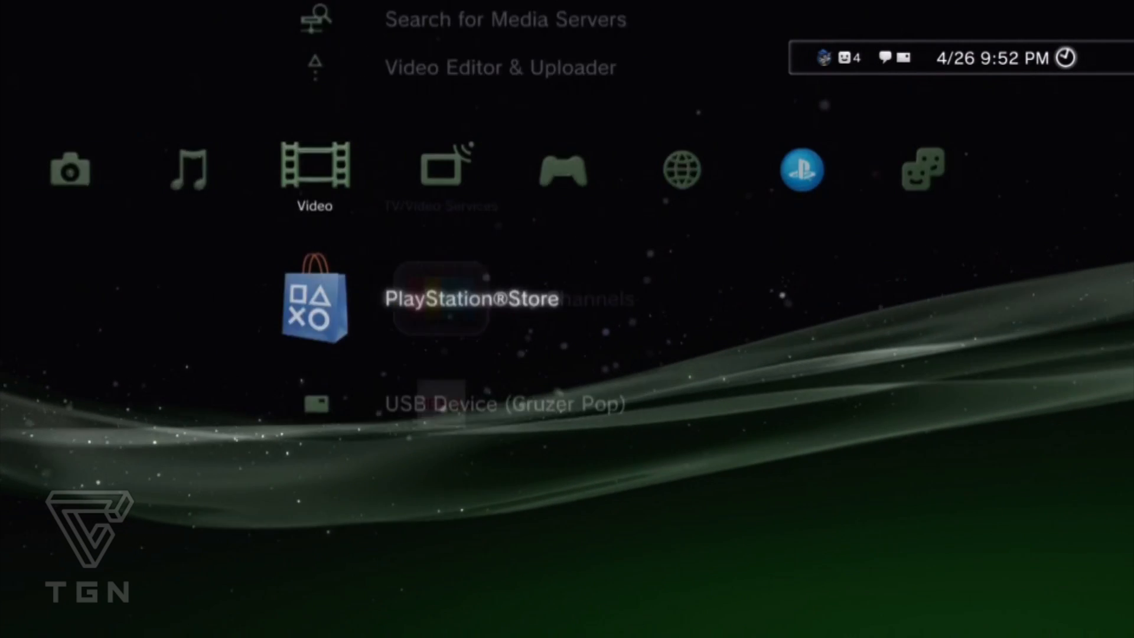
- Copy the Quest for the Lost Egg Minecraft save from the USB device to the console
scroll("right", 3)
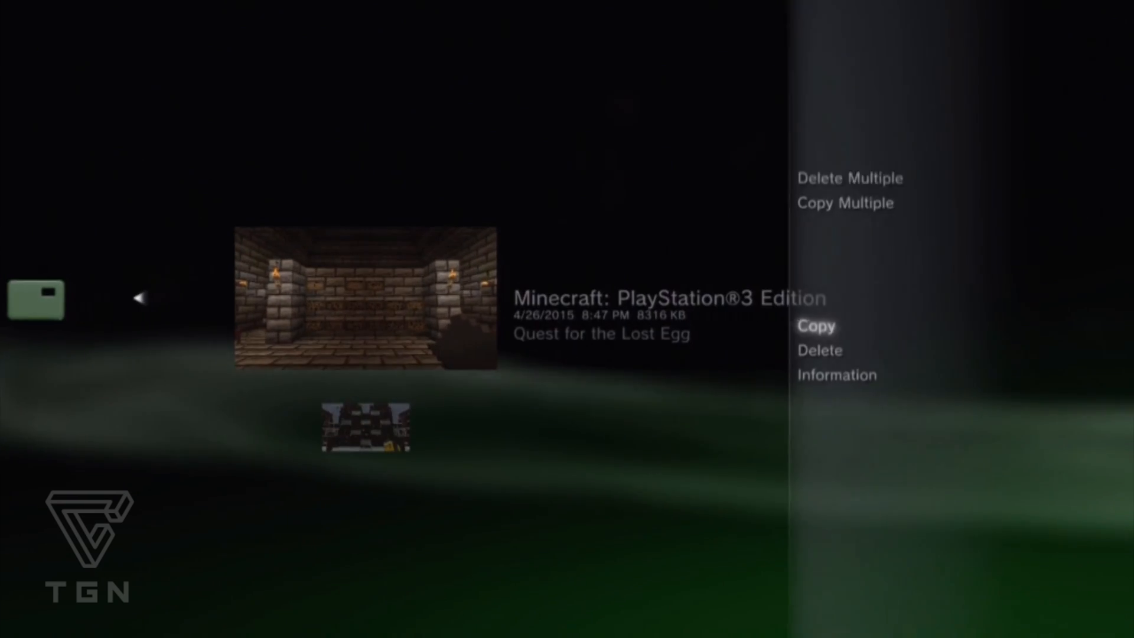
left_click(816, 326)
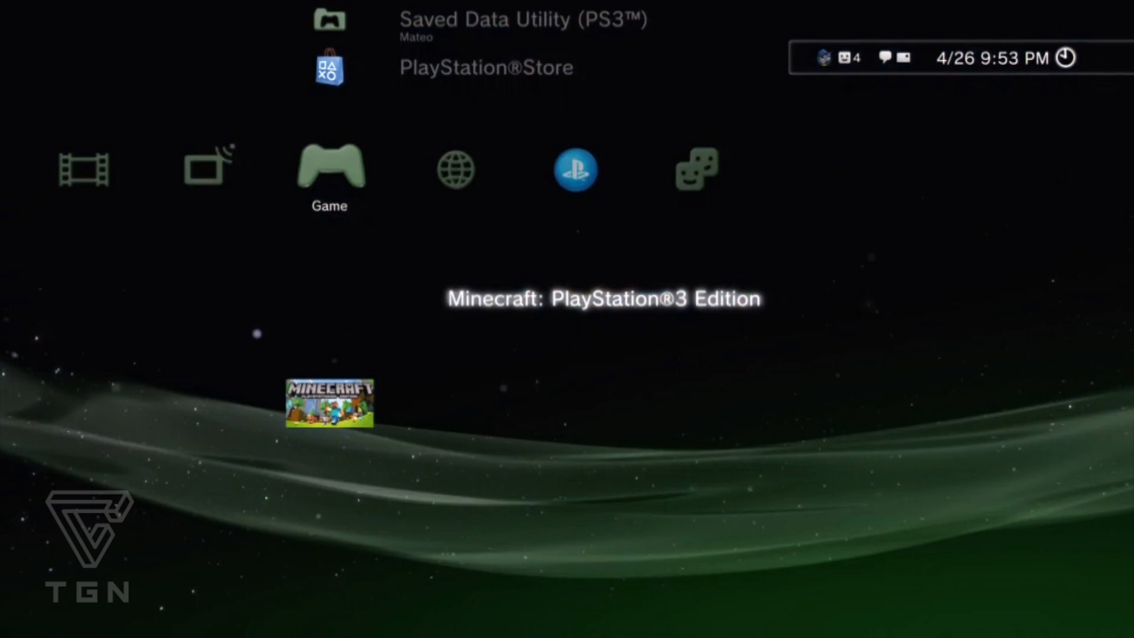
- Launch Minecraft, dismiss the autosave notice and choose Play Game to list the worlds
left_click(329, 403)
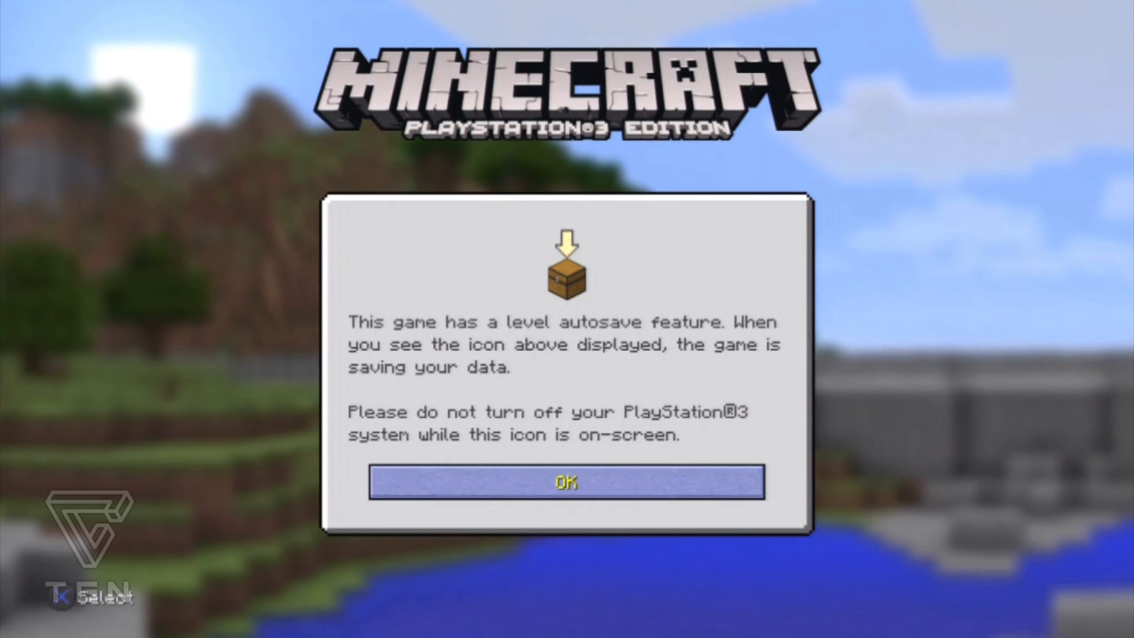
left_click(566, 482)
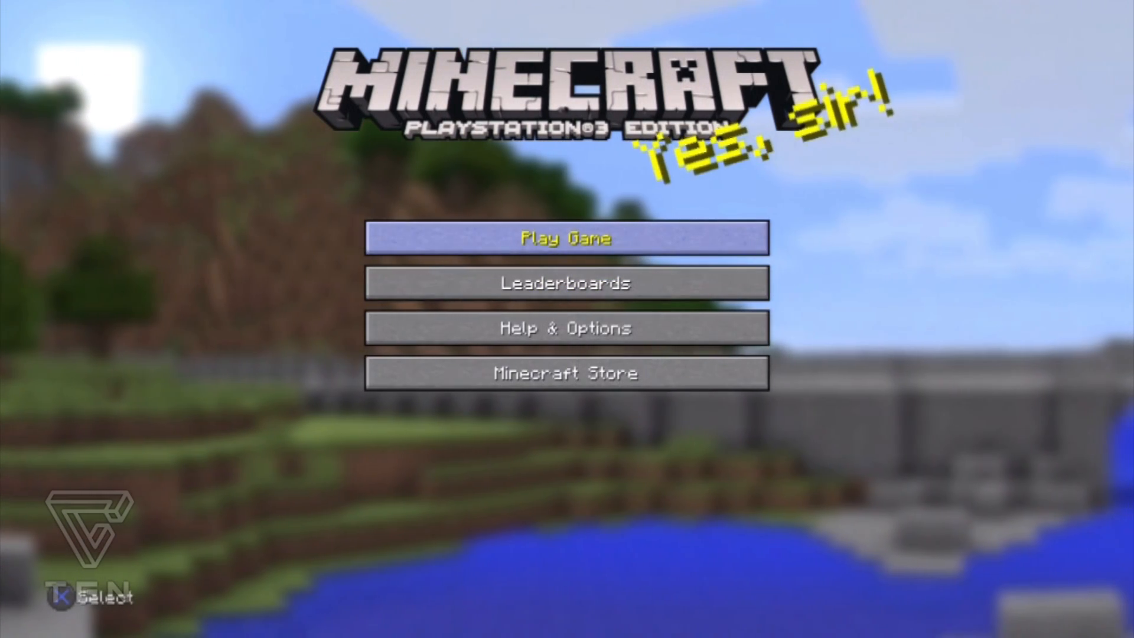
left_click(566, 237)
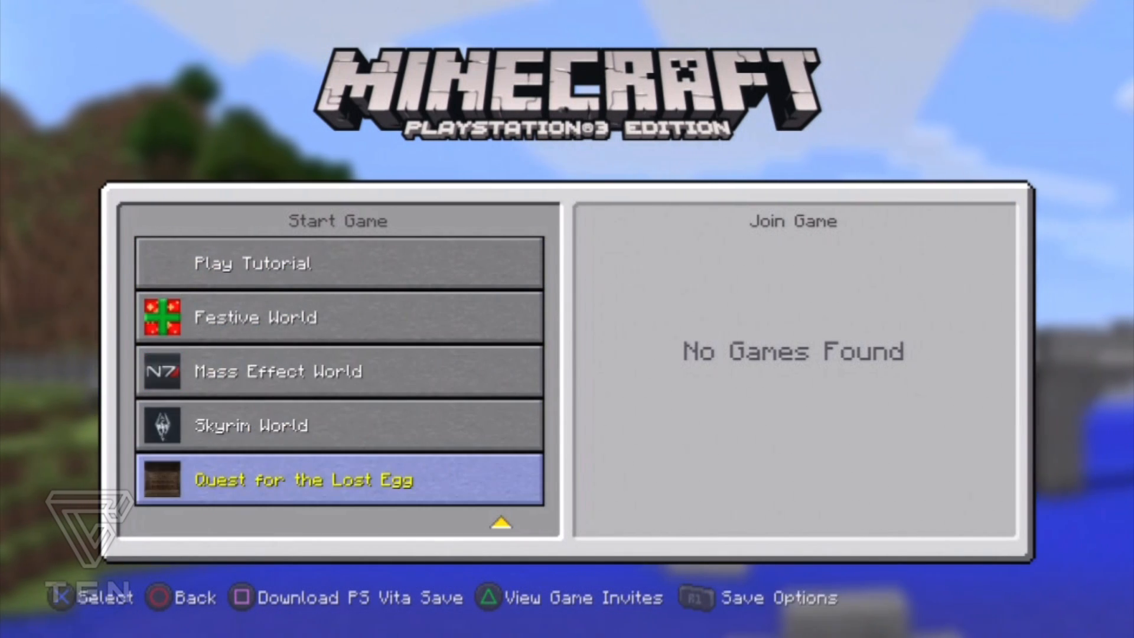
- Load Quest for the Lost Egg in Creative mode offline, accepting the texture pack and trophy notices
left_click(338, 479)
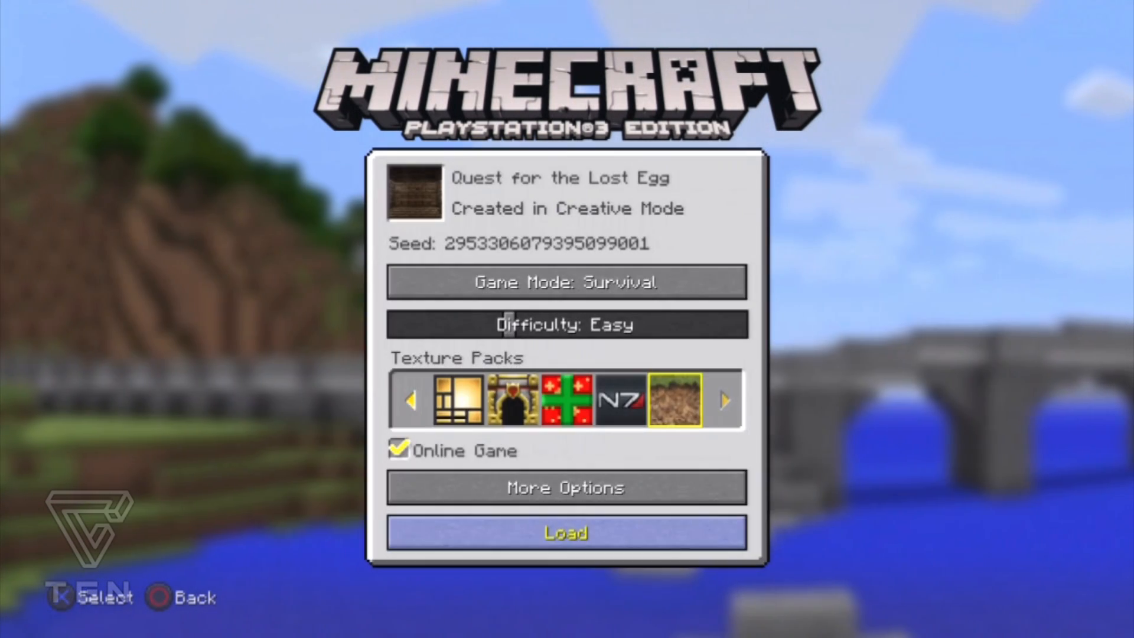
left_click(397, 449)
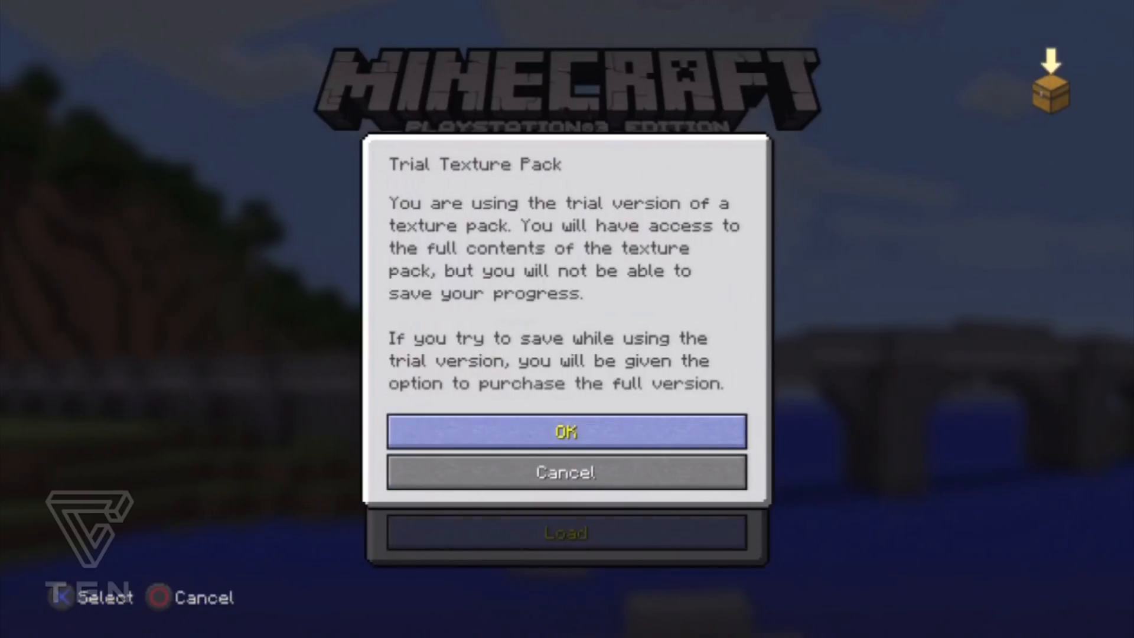
left_click(565, 430)
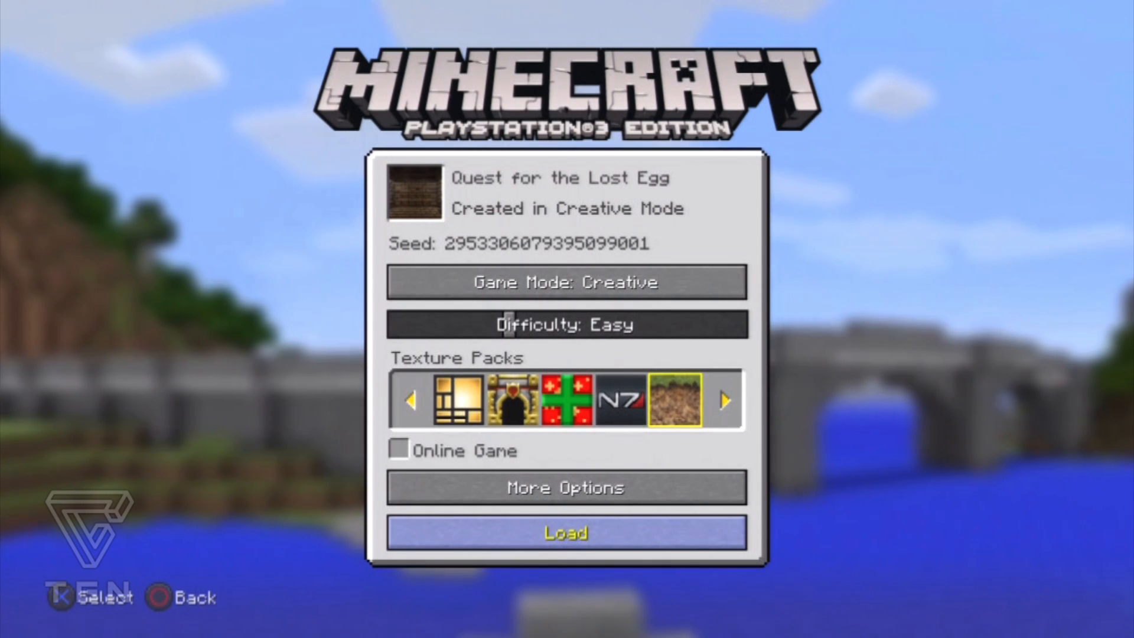
left_click(565, 533)
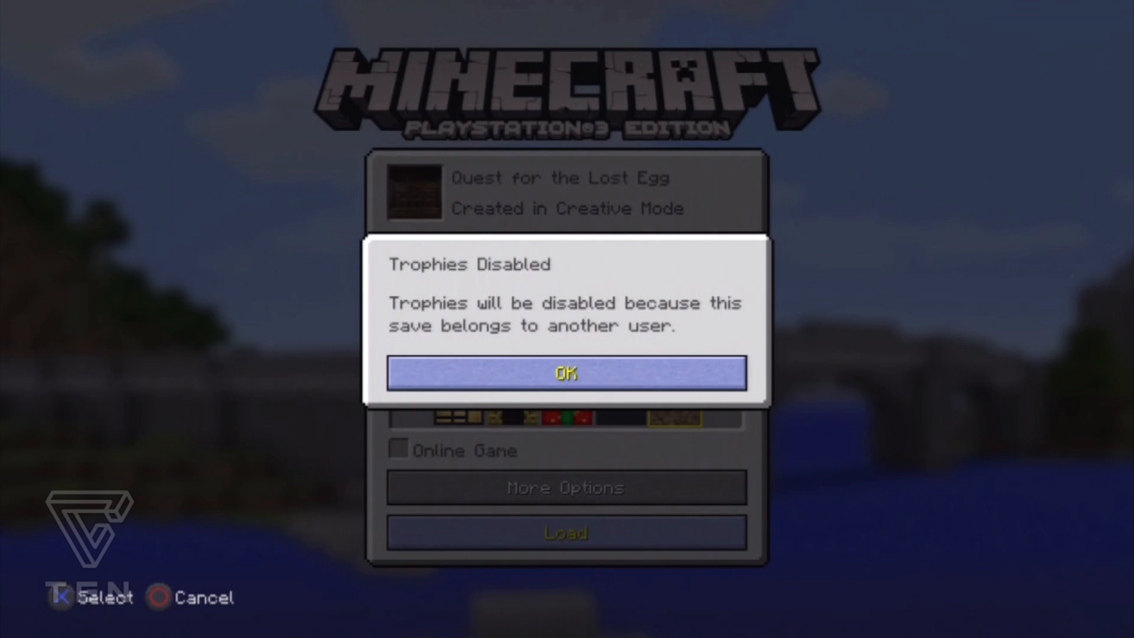
left_click(566, 373)
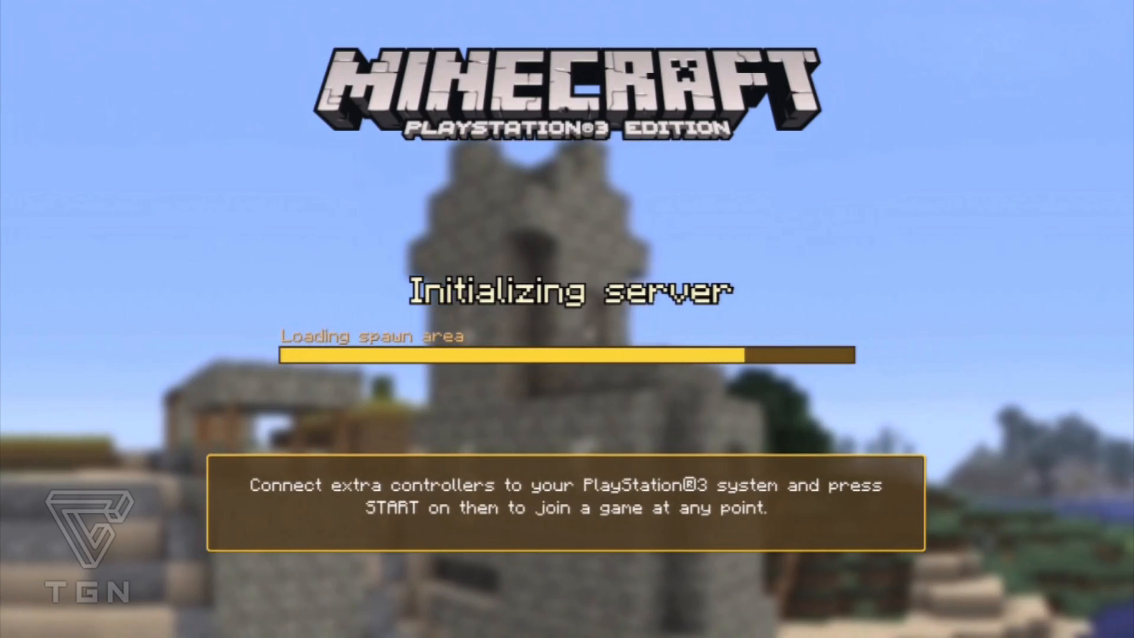